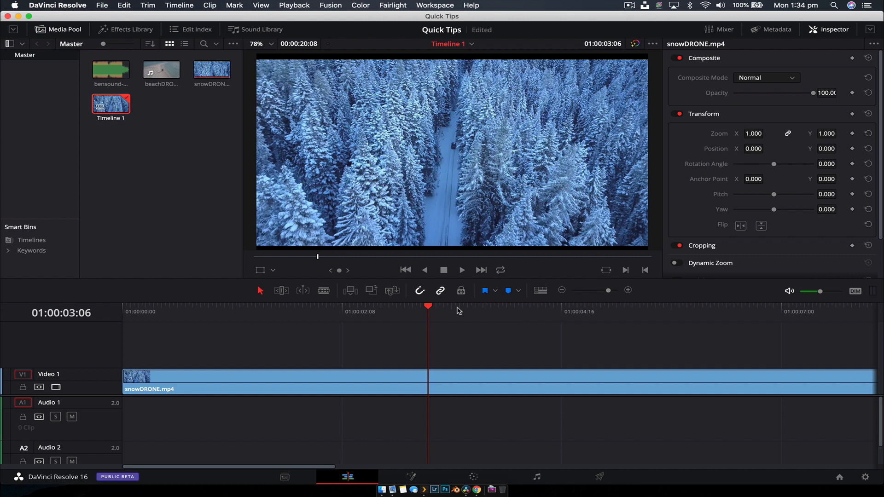
mouse_move(478, 456)
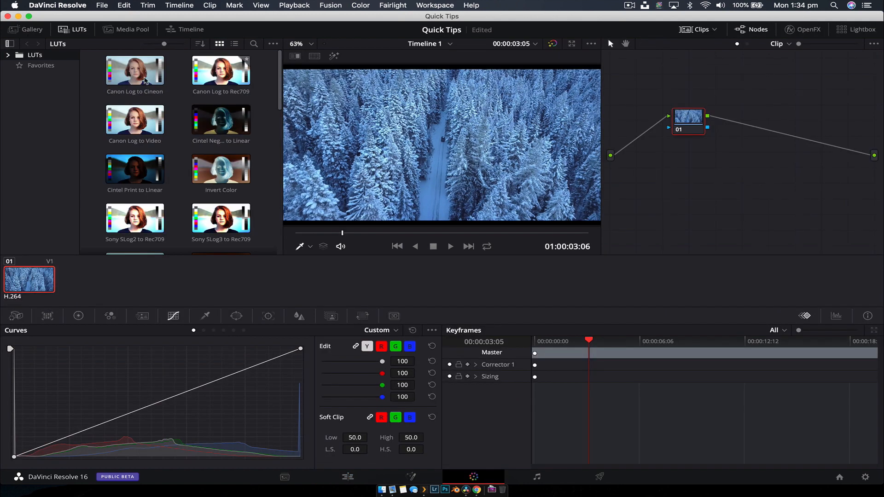
Step: Reveal the LUTs root folder from the Color page LUTs browser in Finder
click(73, 30)
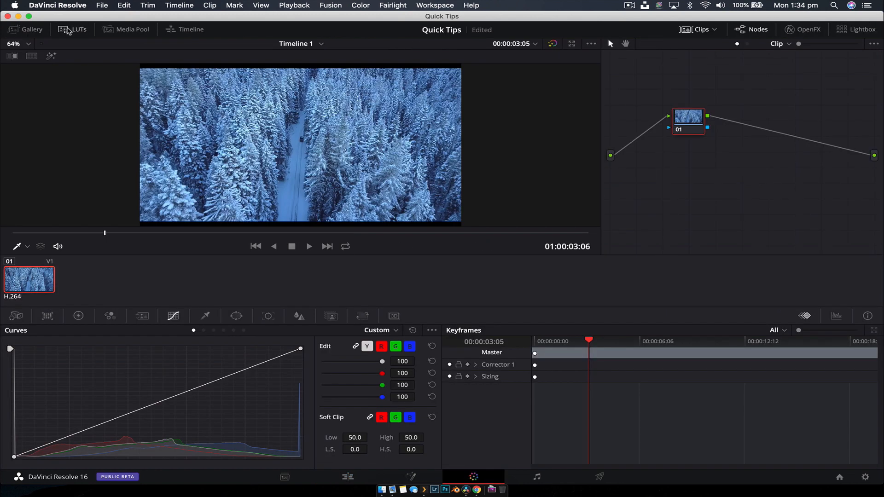
click(74, 29)
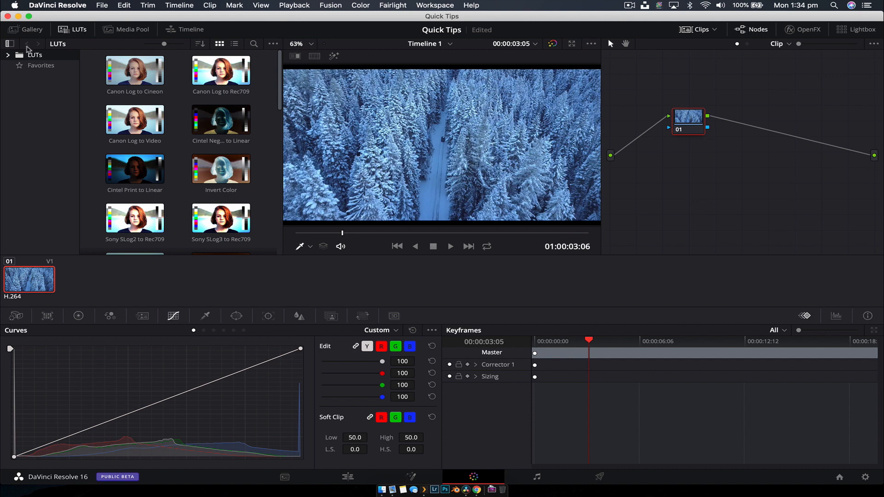
click(9, 54)
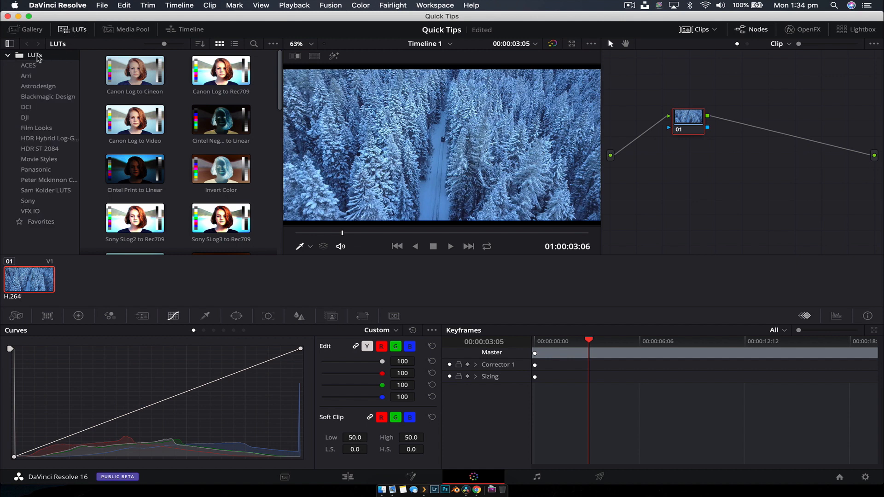
right_click(34, 55)
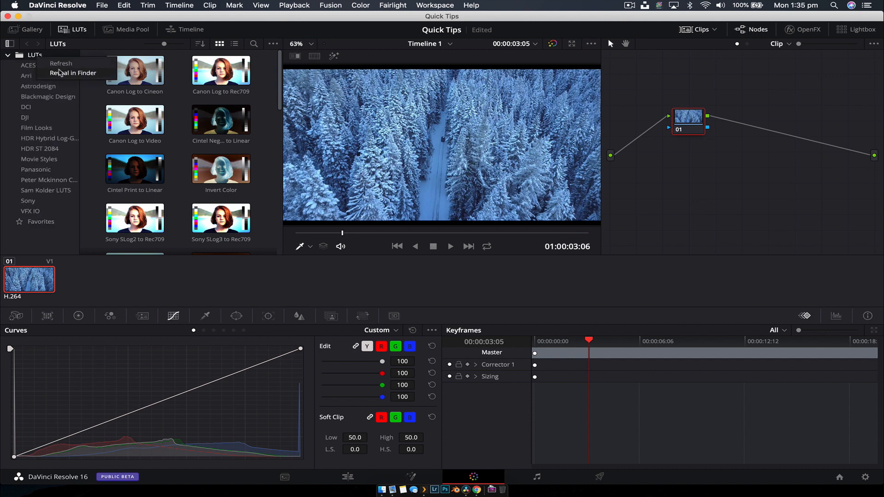
click(72, 73)
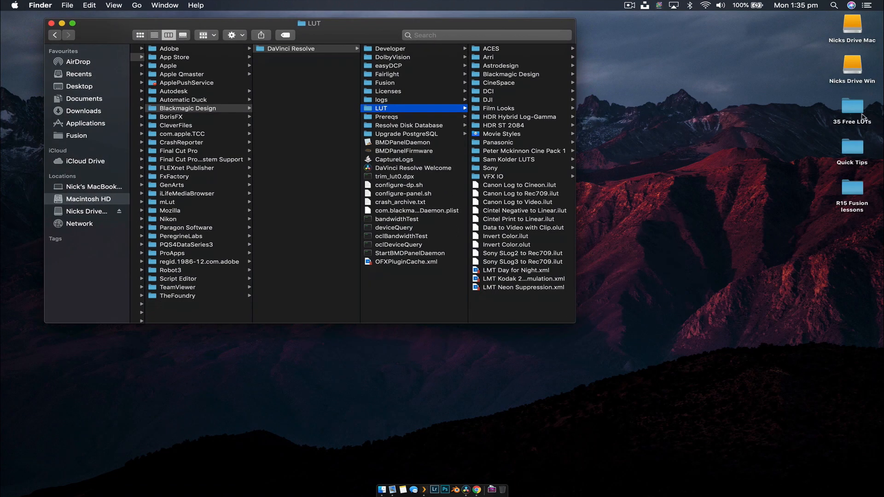
Step: Drag the Cinema LUTS folder from the desktop into Resolve's LUT folder and close Finder
click(852, 109)
text(Cinema LUTS)
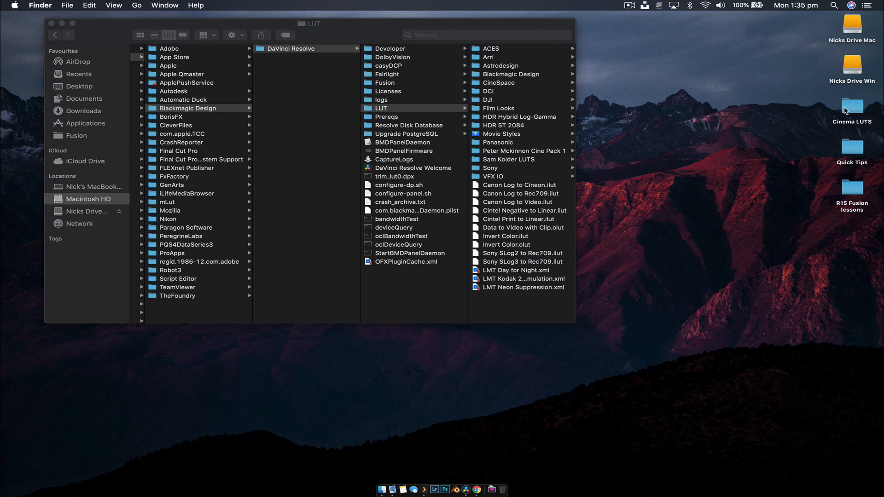
drag(851, 110, 530, 305)
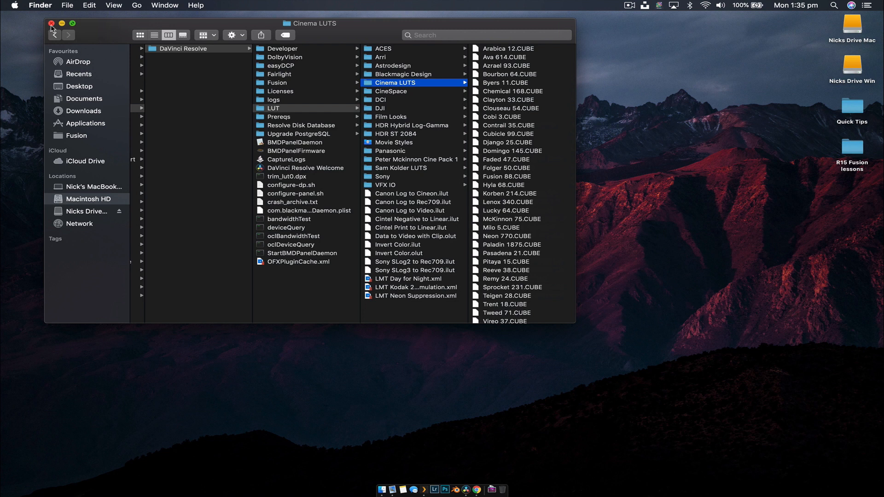
click(51, 24)
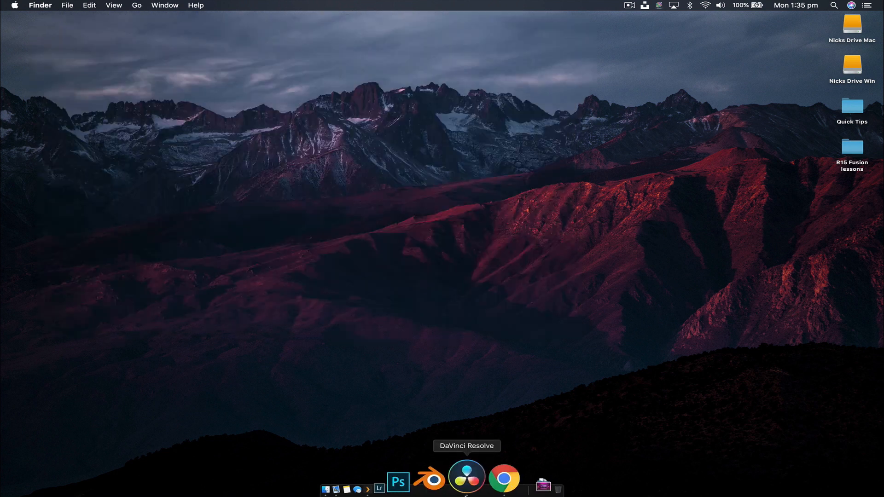
Step: Refresh the LUT library and browse Cinema LUTS looks such as Arabica 12 and Ava 614
click(466, 478)
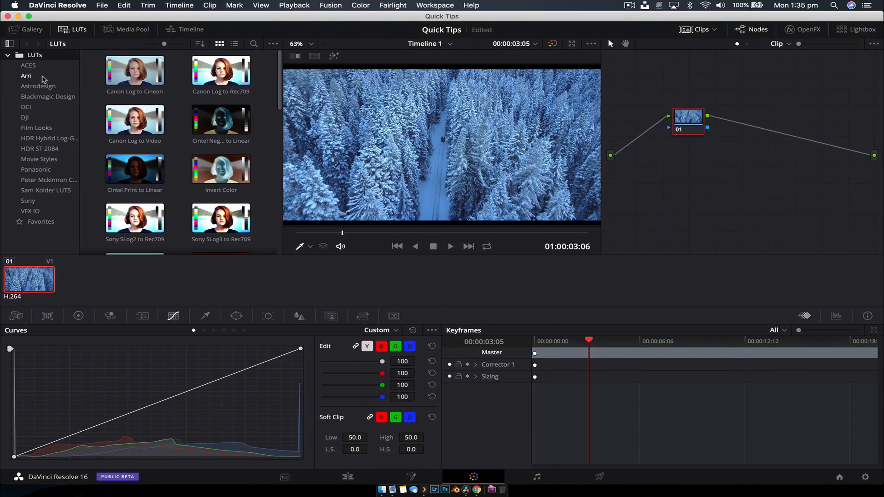
right_click(29, 279)
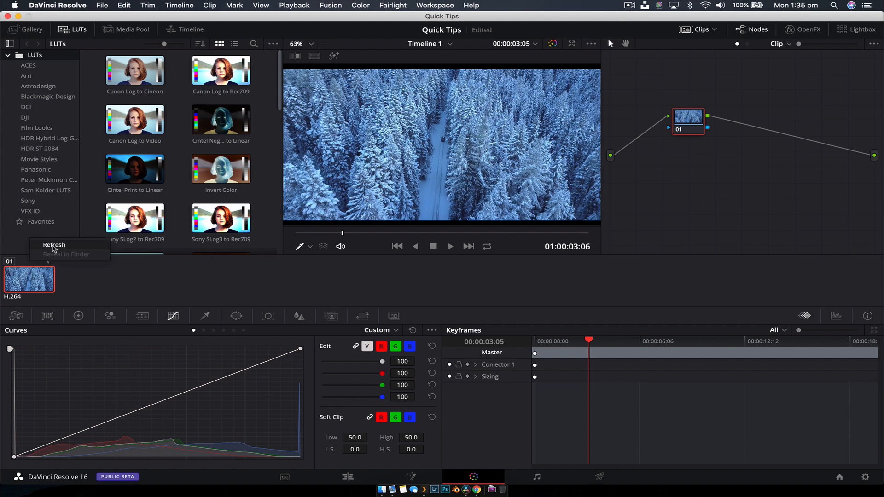
click(53, 244)
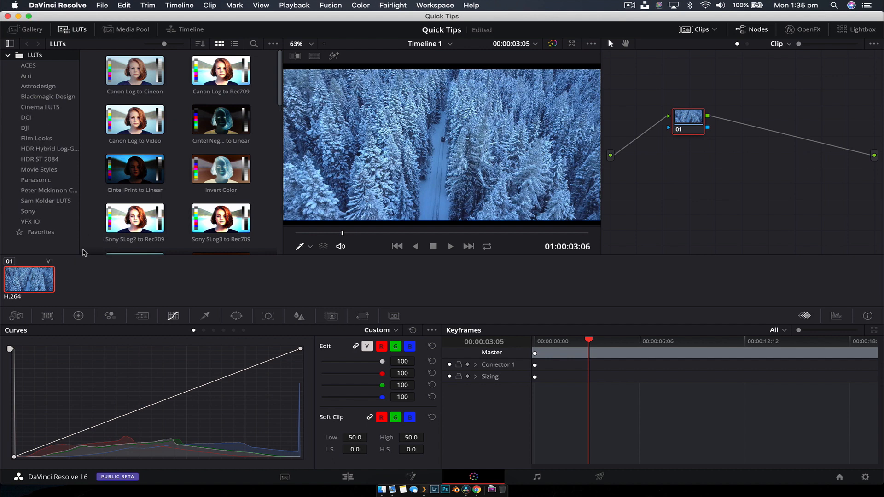
click(40, 107)
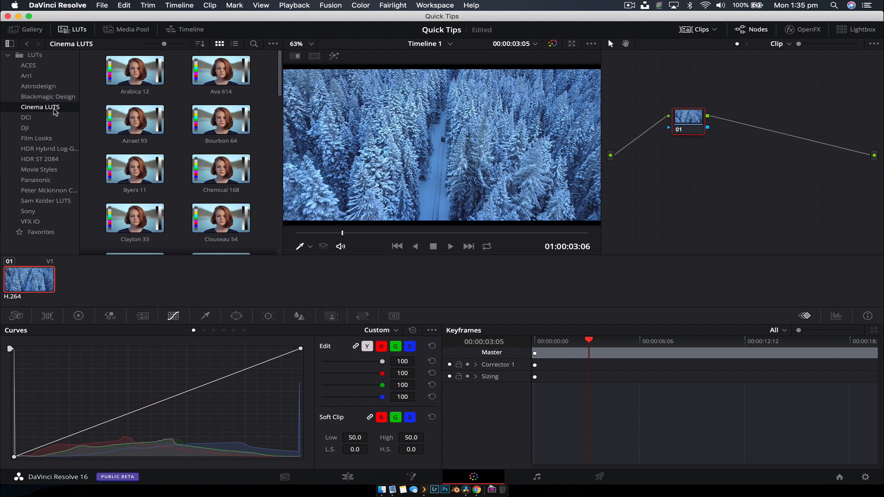